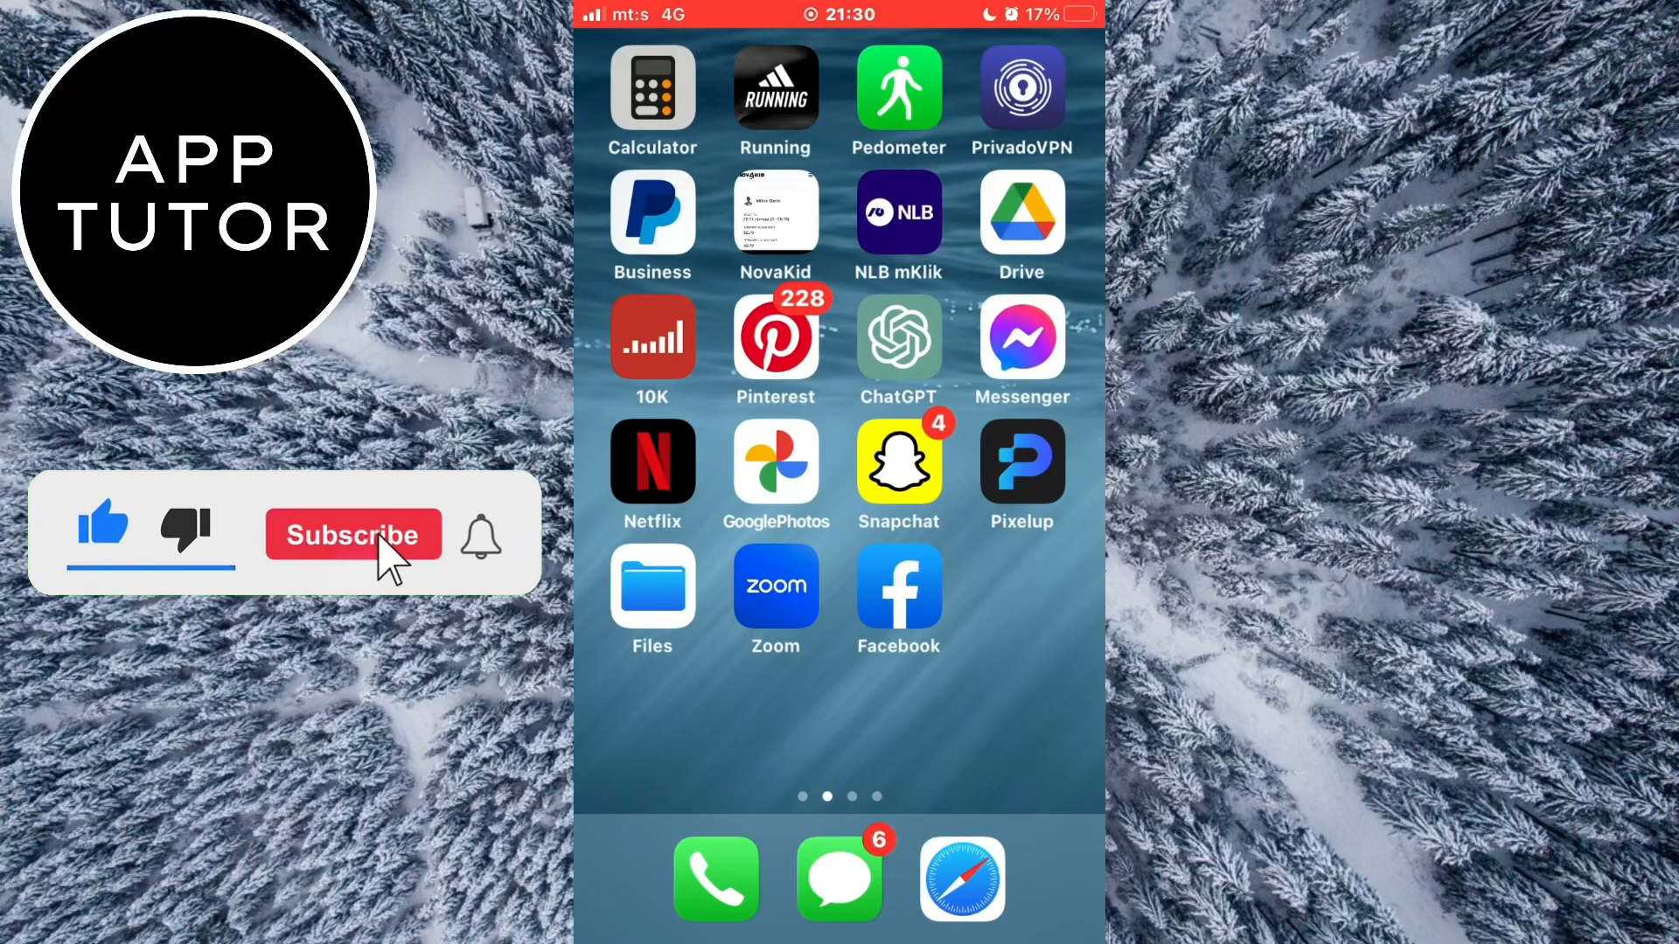
Launch Facebook from the home screen so its home feed with stories appears
{"action": "left_click", "coordinate": [353, 536]}
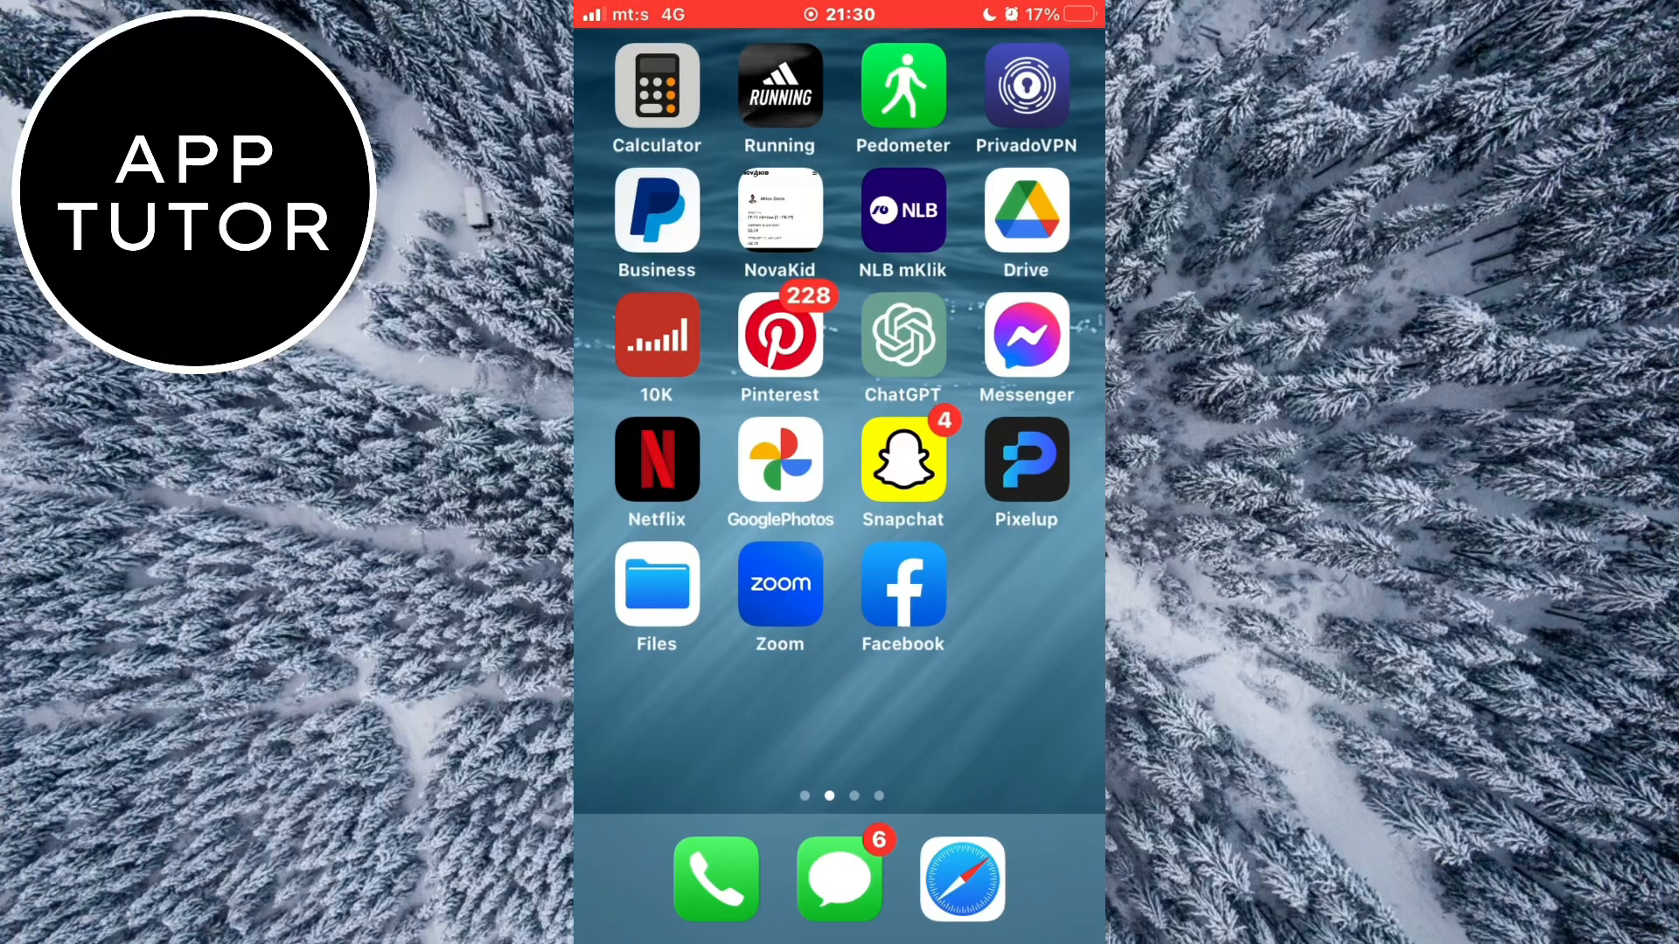
{"action": "left_click", "coordinate": [903, 595]}
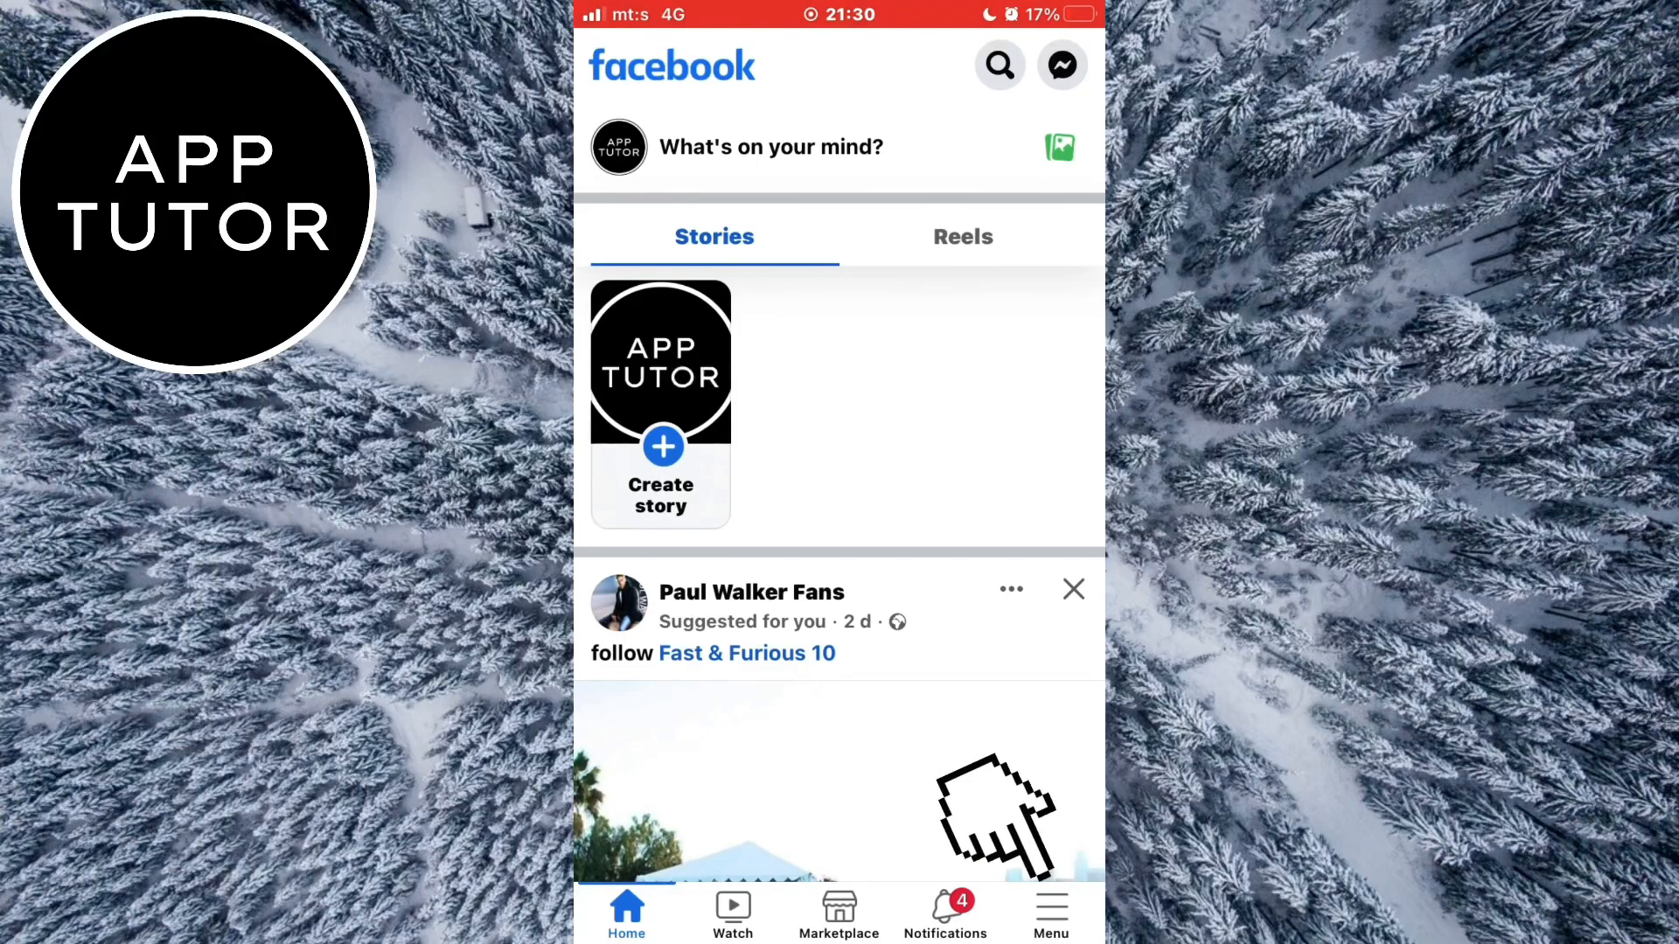
Reach the Accounts Centre via Menu and Settings & privacy and look through its profiles and settings
{"action": "left_click", "coordinate": [1052, 908]}
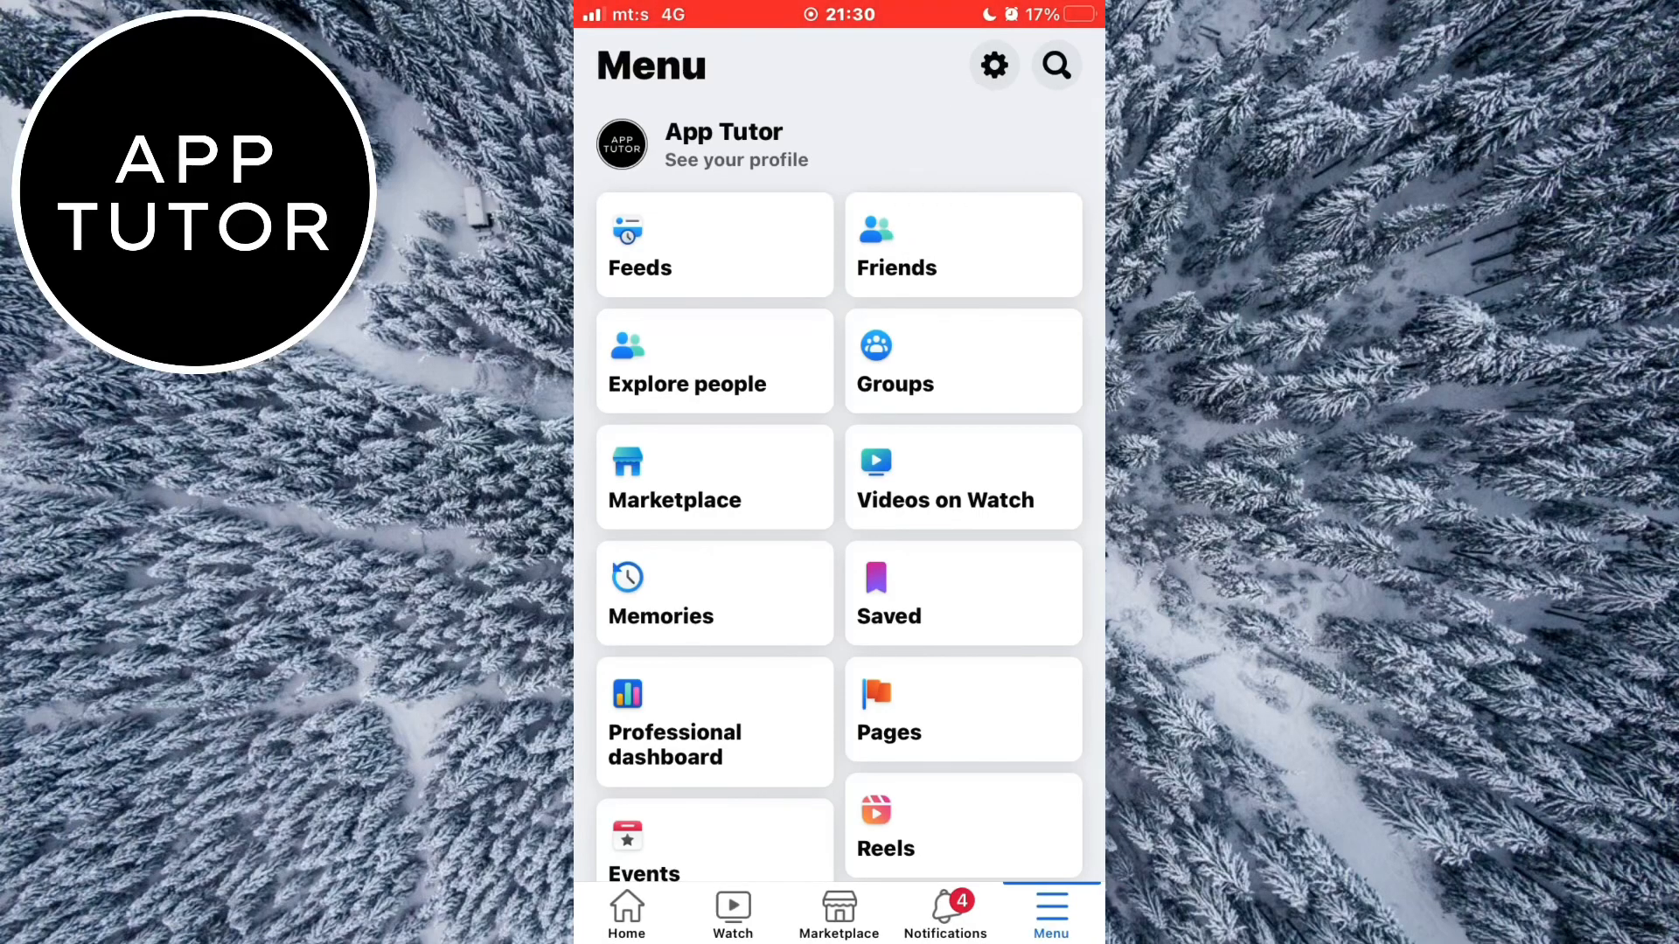
{"action": "left_click", "coordinate": [993, 65]}
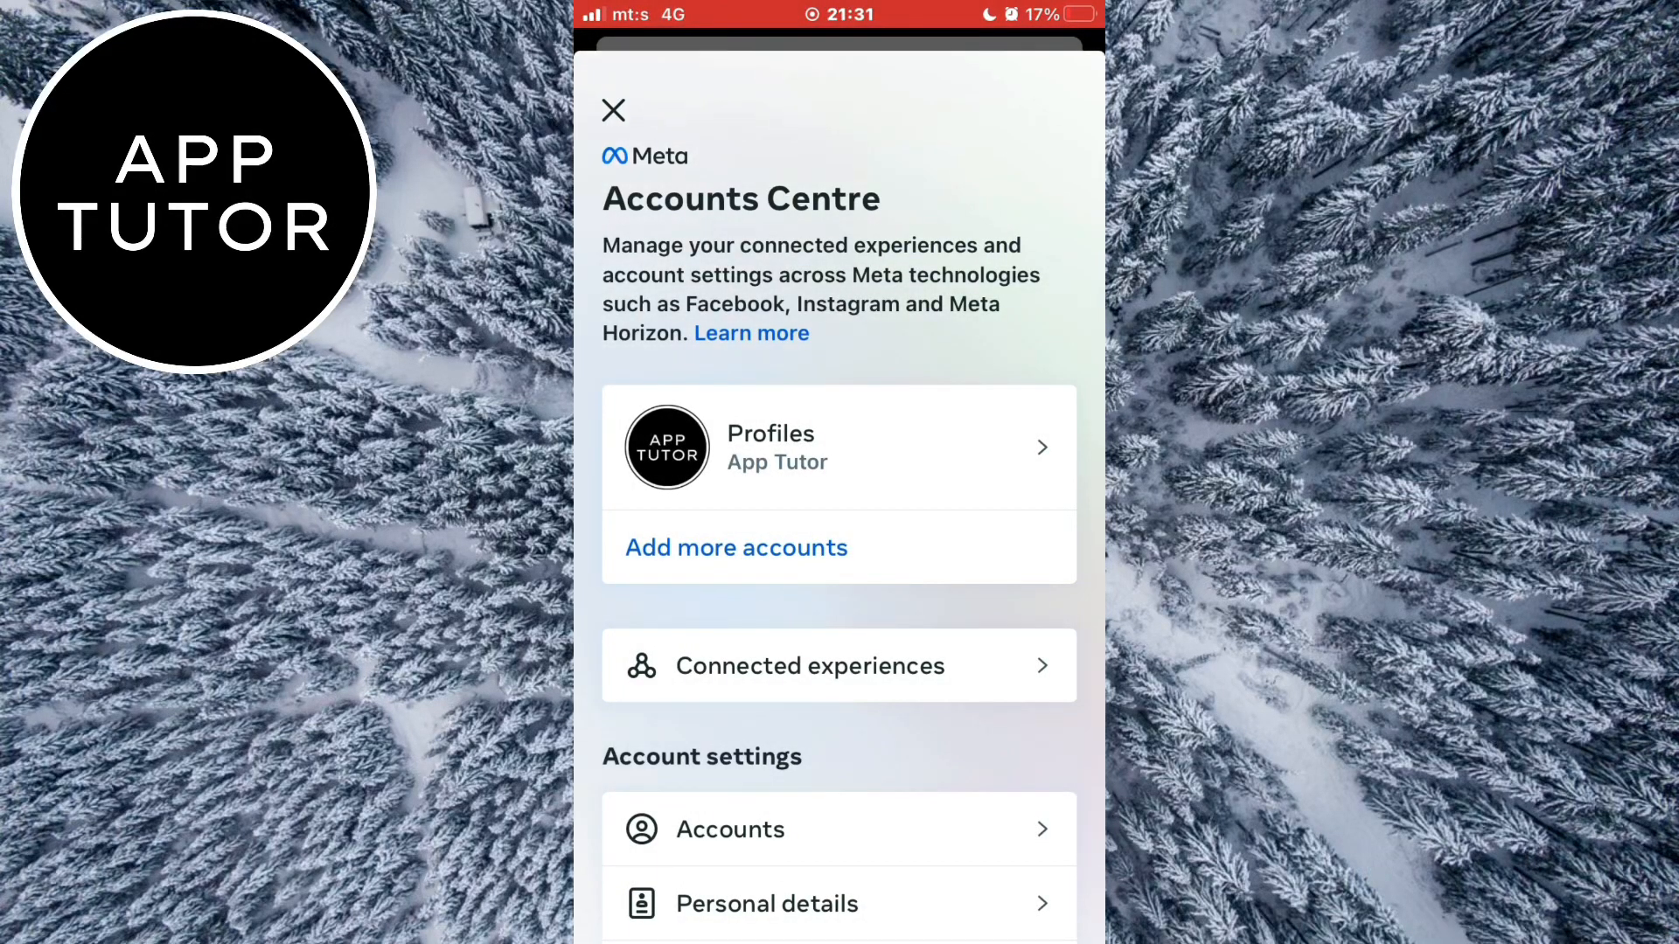
{"action": "scroll", "scroll_direction": "down", "scroll_amount": 3}
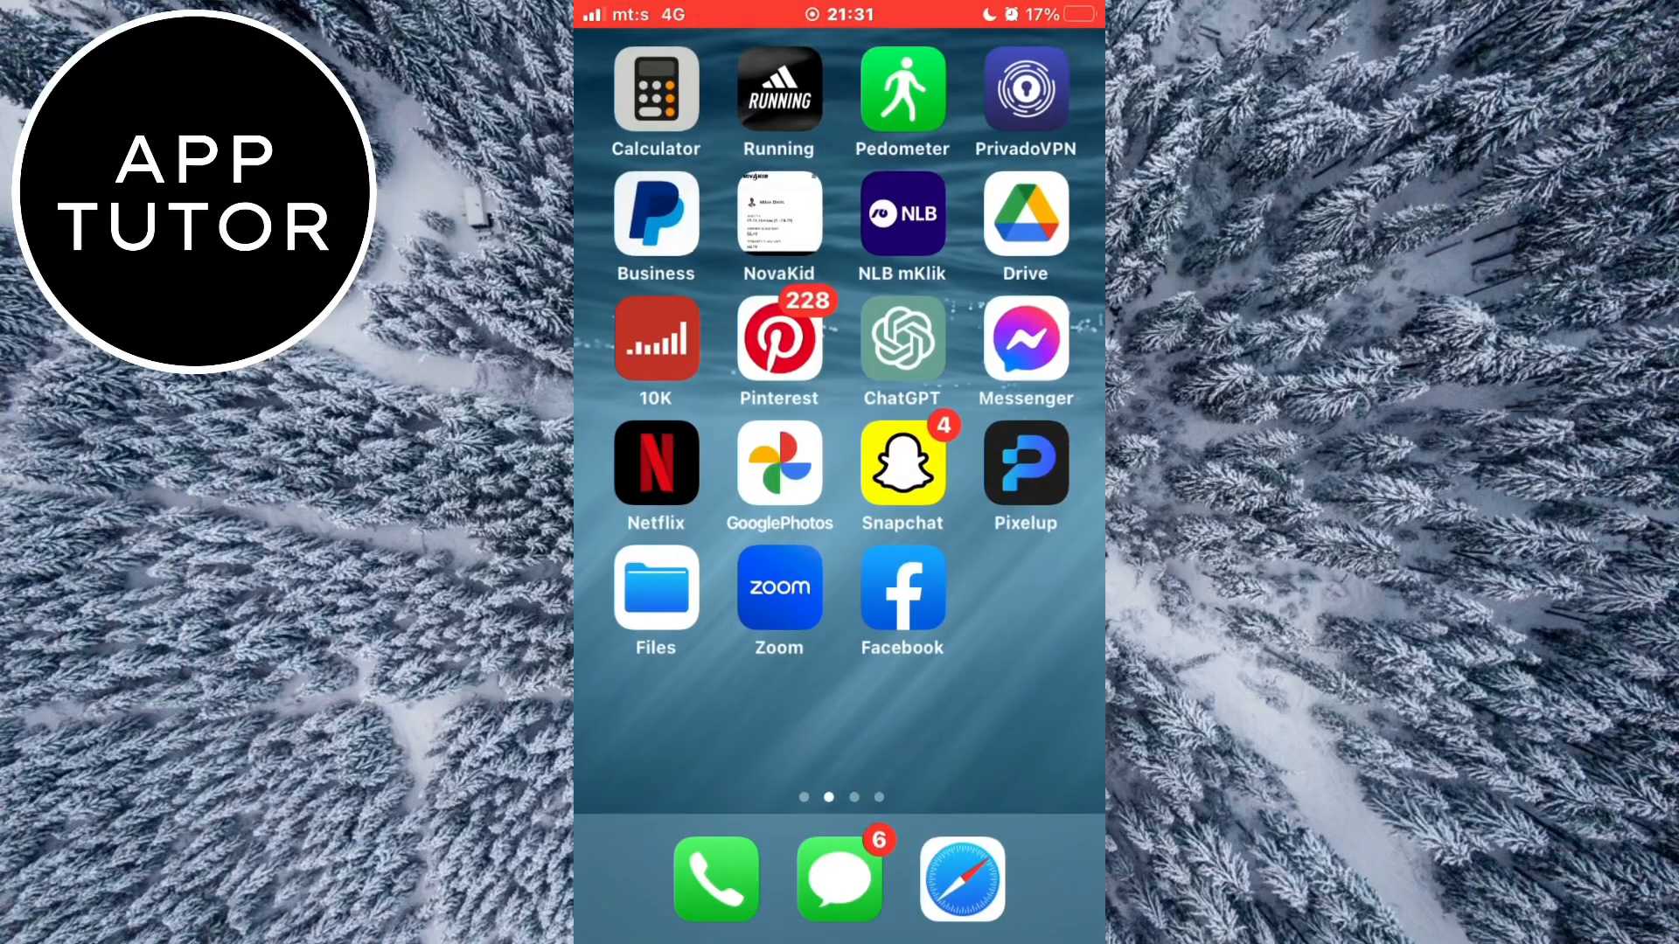
Search the App Store for facebook and confirm the Facebook entry shows Open rather than Update
{"action": "scroll", "scroll_direction": "right", "scroll_amount": 3}
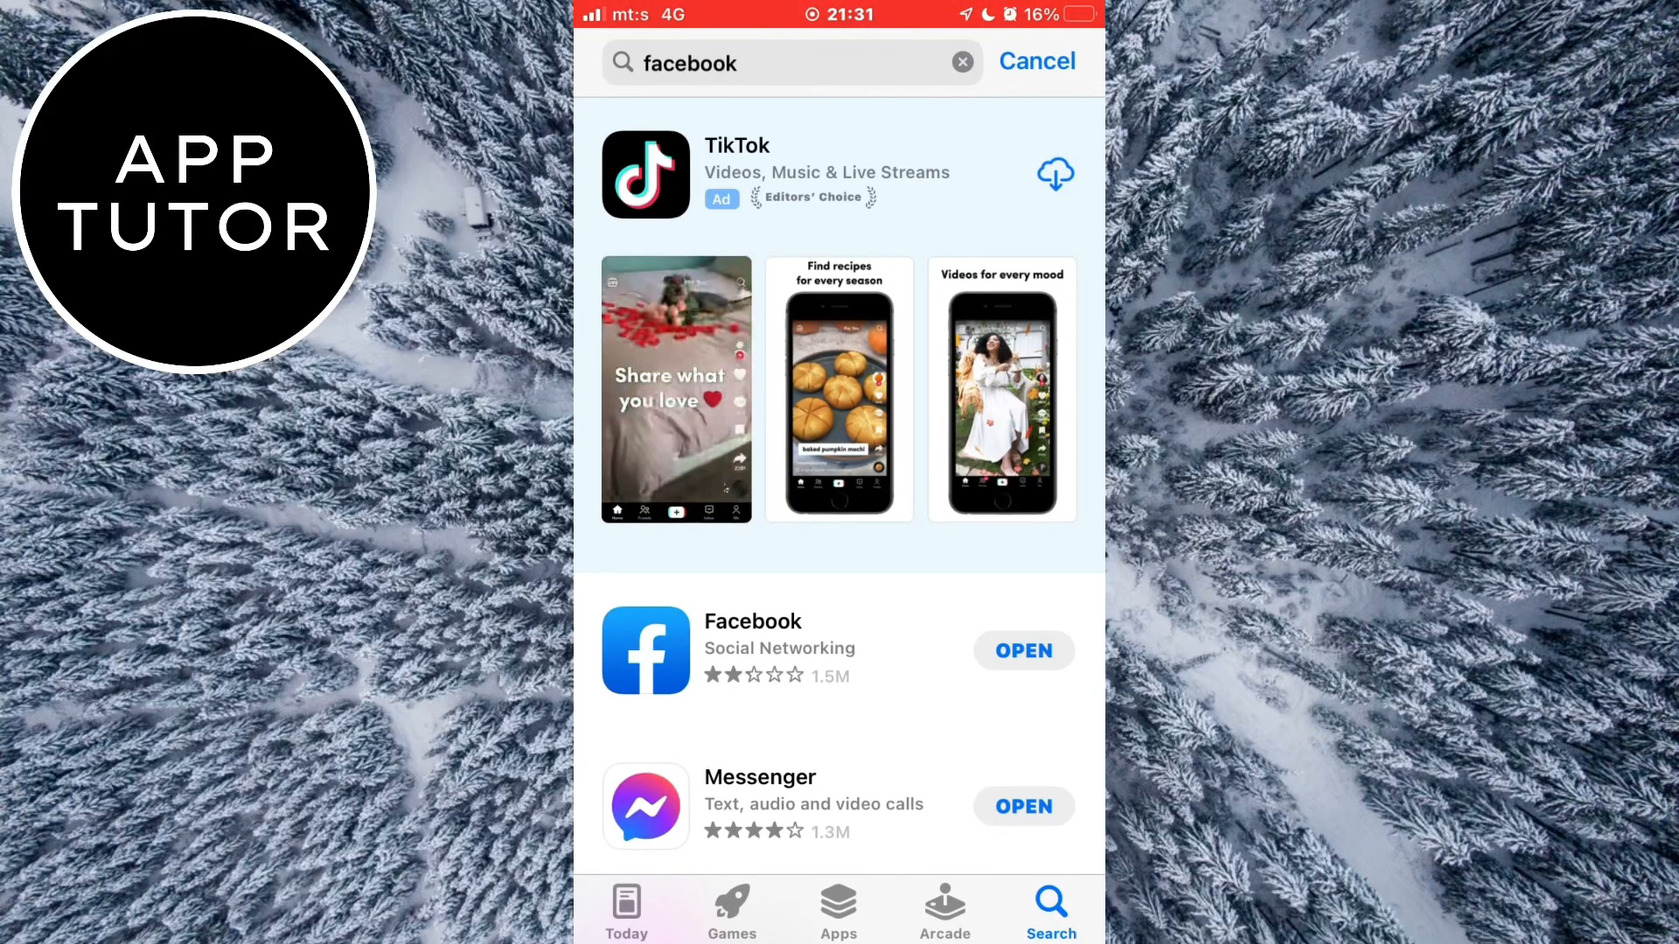
{"action": "left_click", "coordinate": [753, 621]}
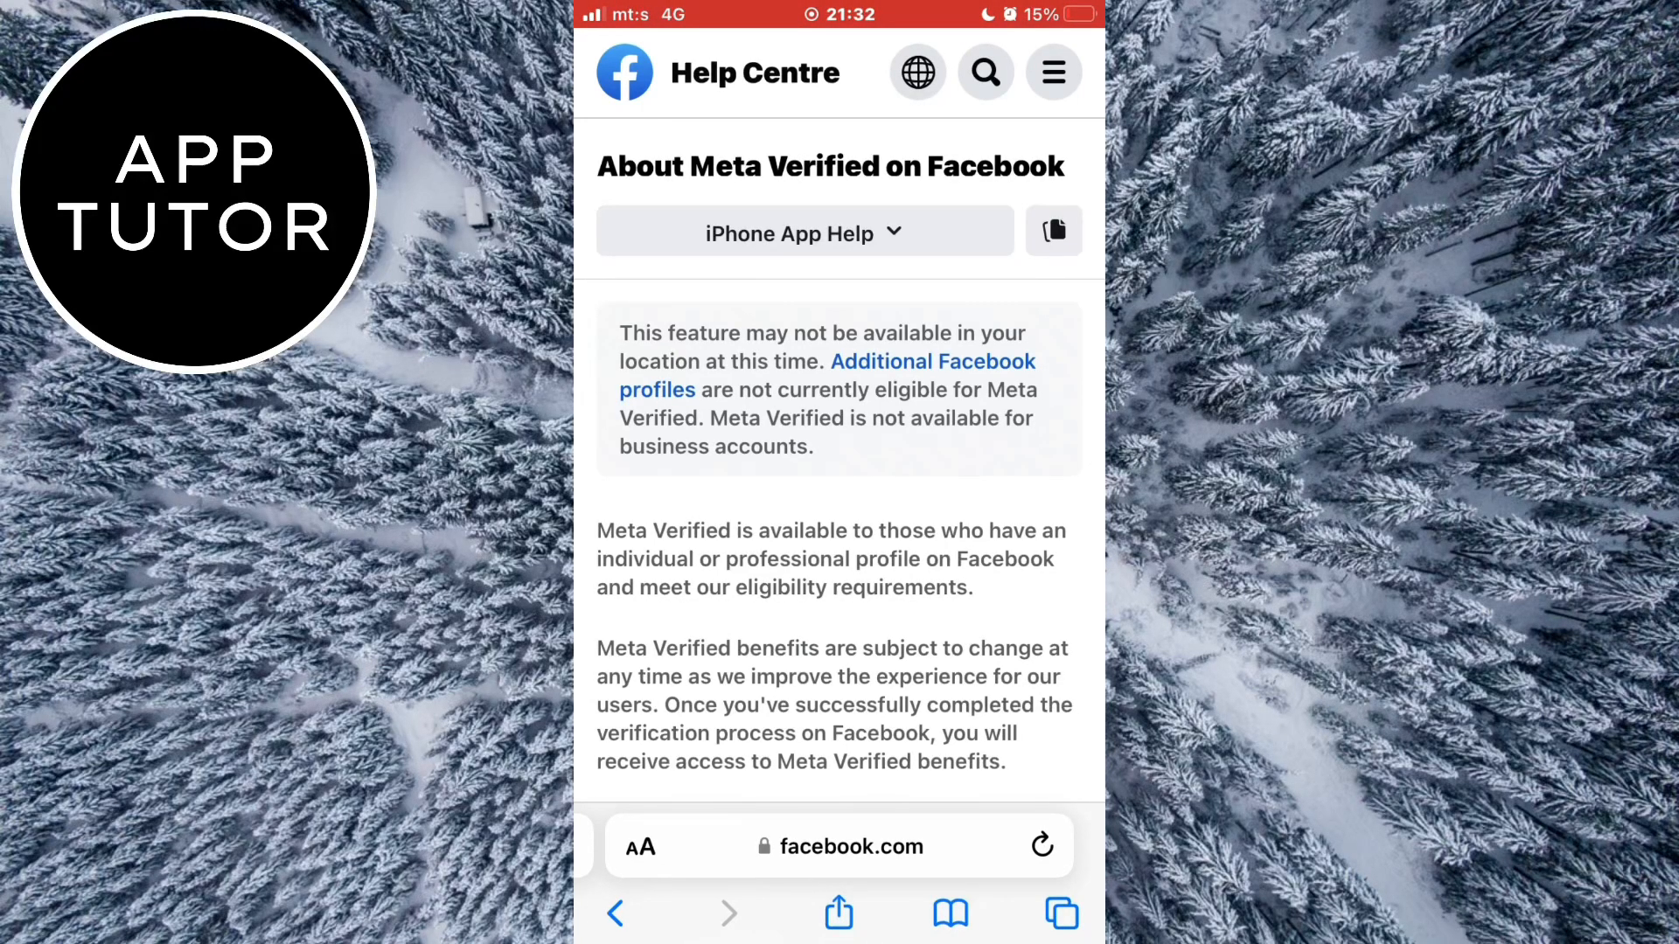
Read down the About Meta Verified on Facebook article through its subscription benefits and notes
{"action": "scroll", "scroll_direction": "down", "scroll_amount": 3}
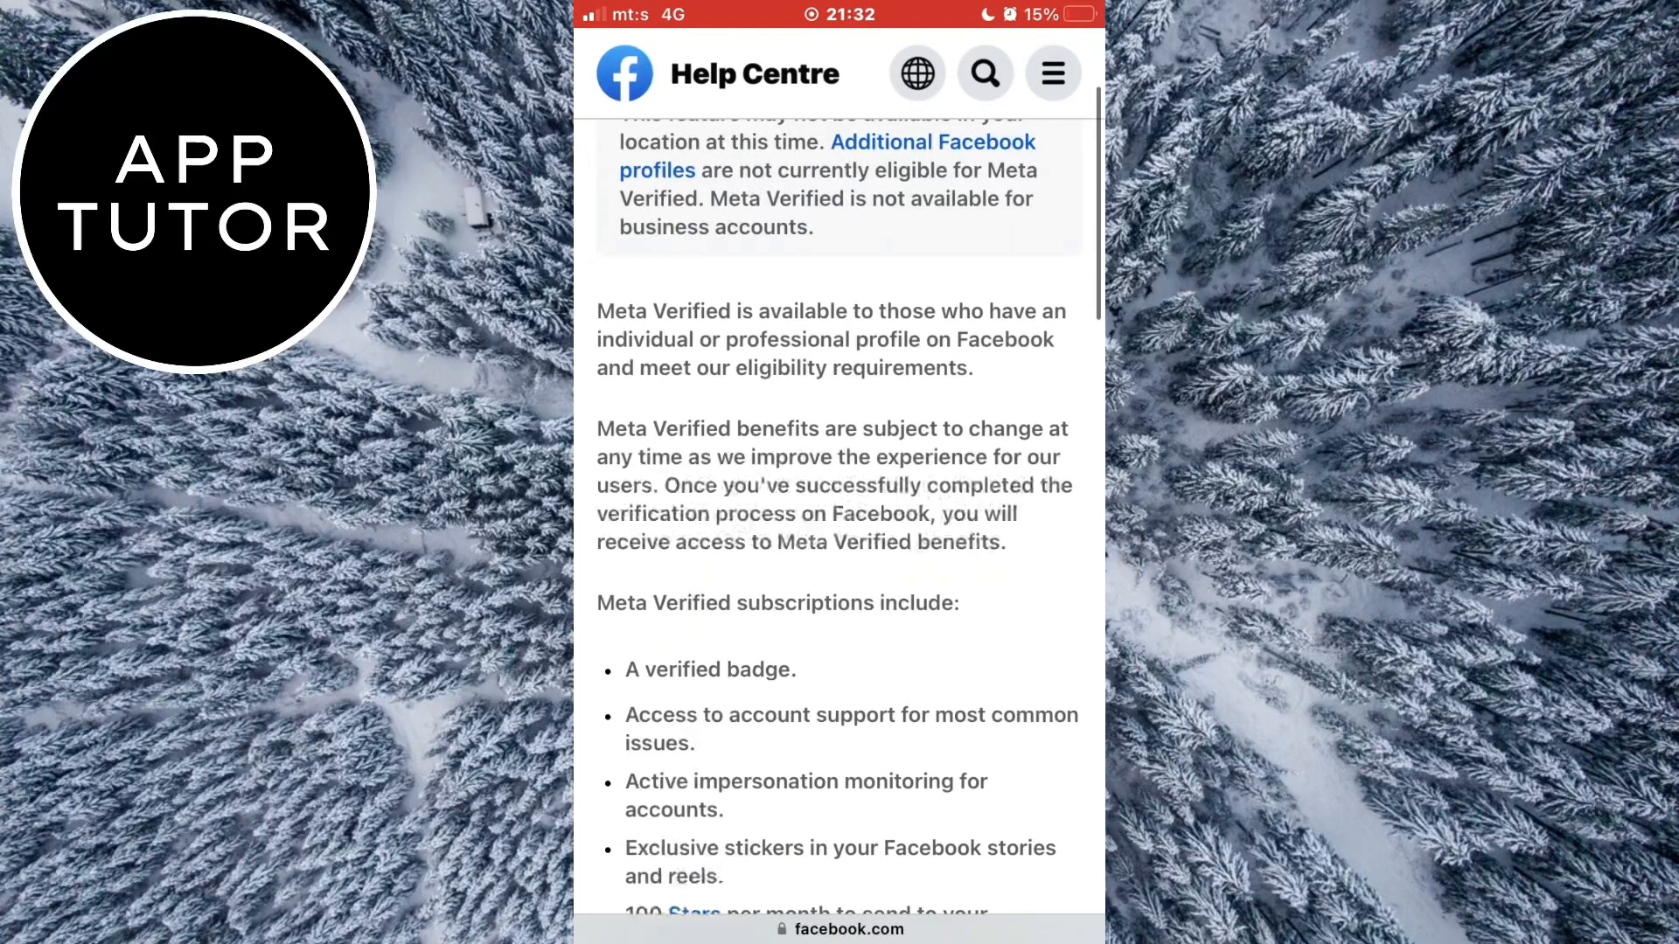
{"action": "scroll", "scroll_direction": "down", "scroll_amount": 3}
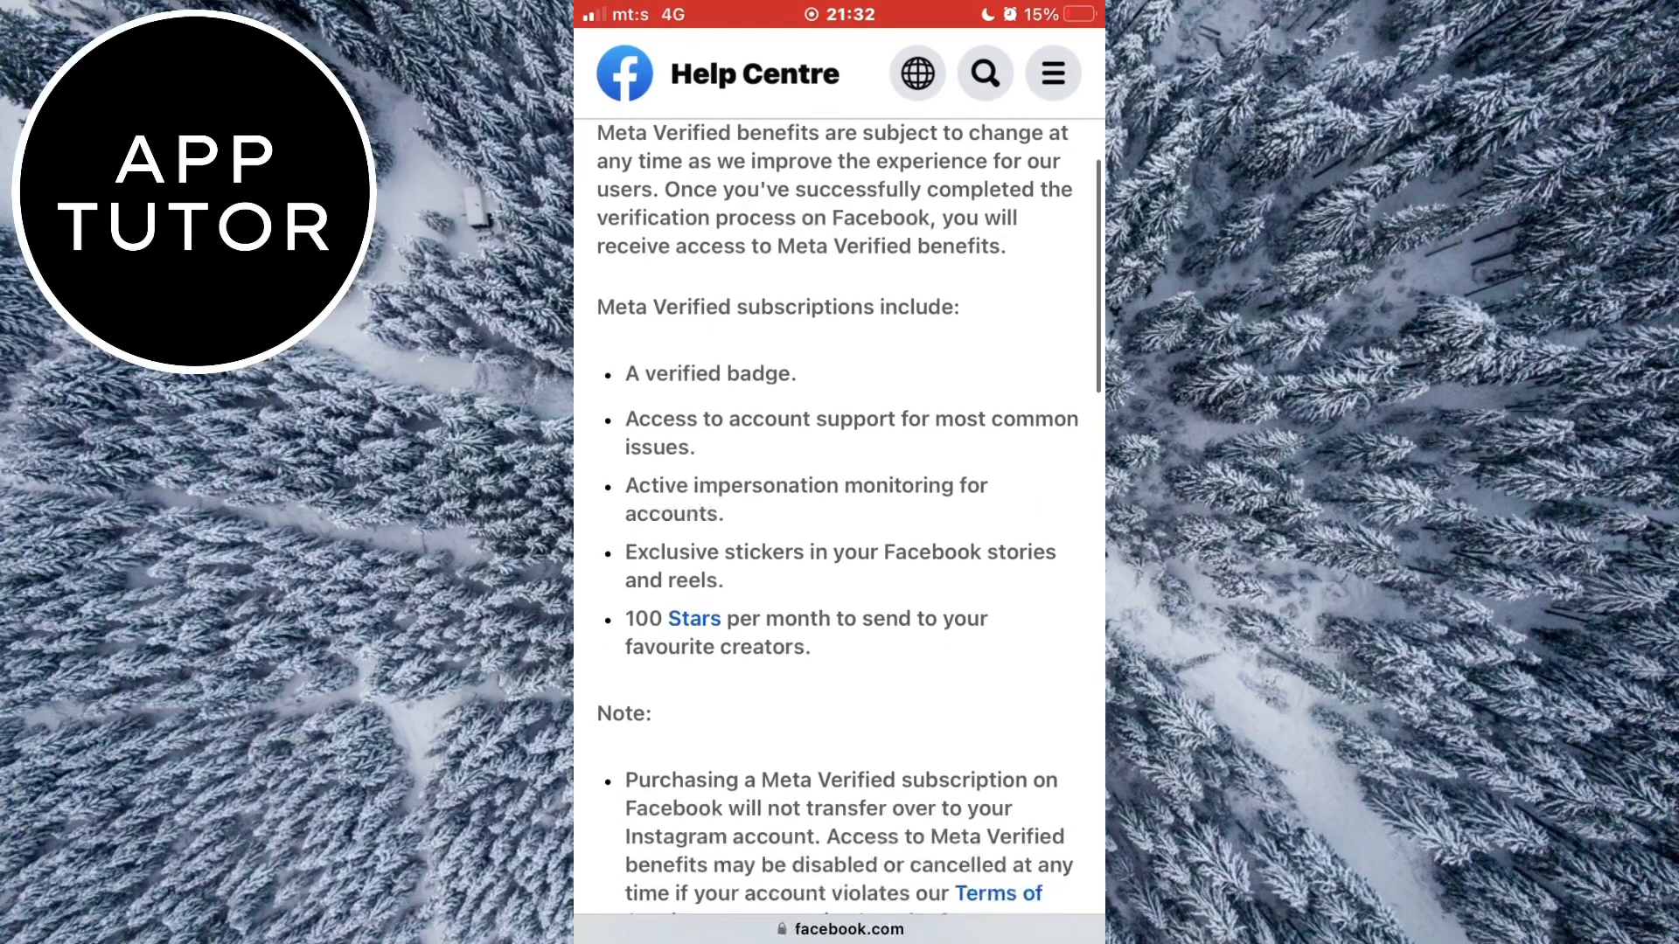
{"action": "scroll", "scroll_direction": "down", "scroll_amount": 3}
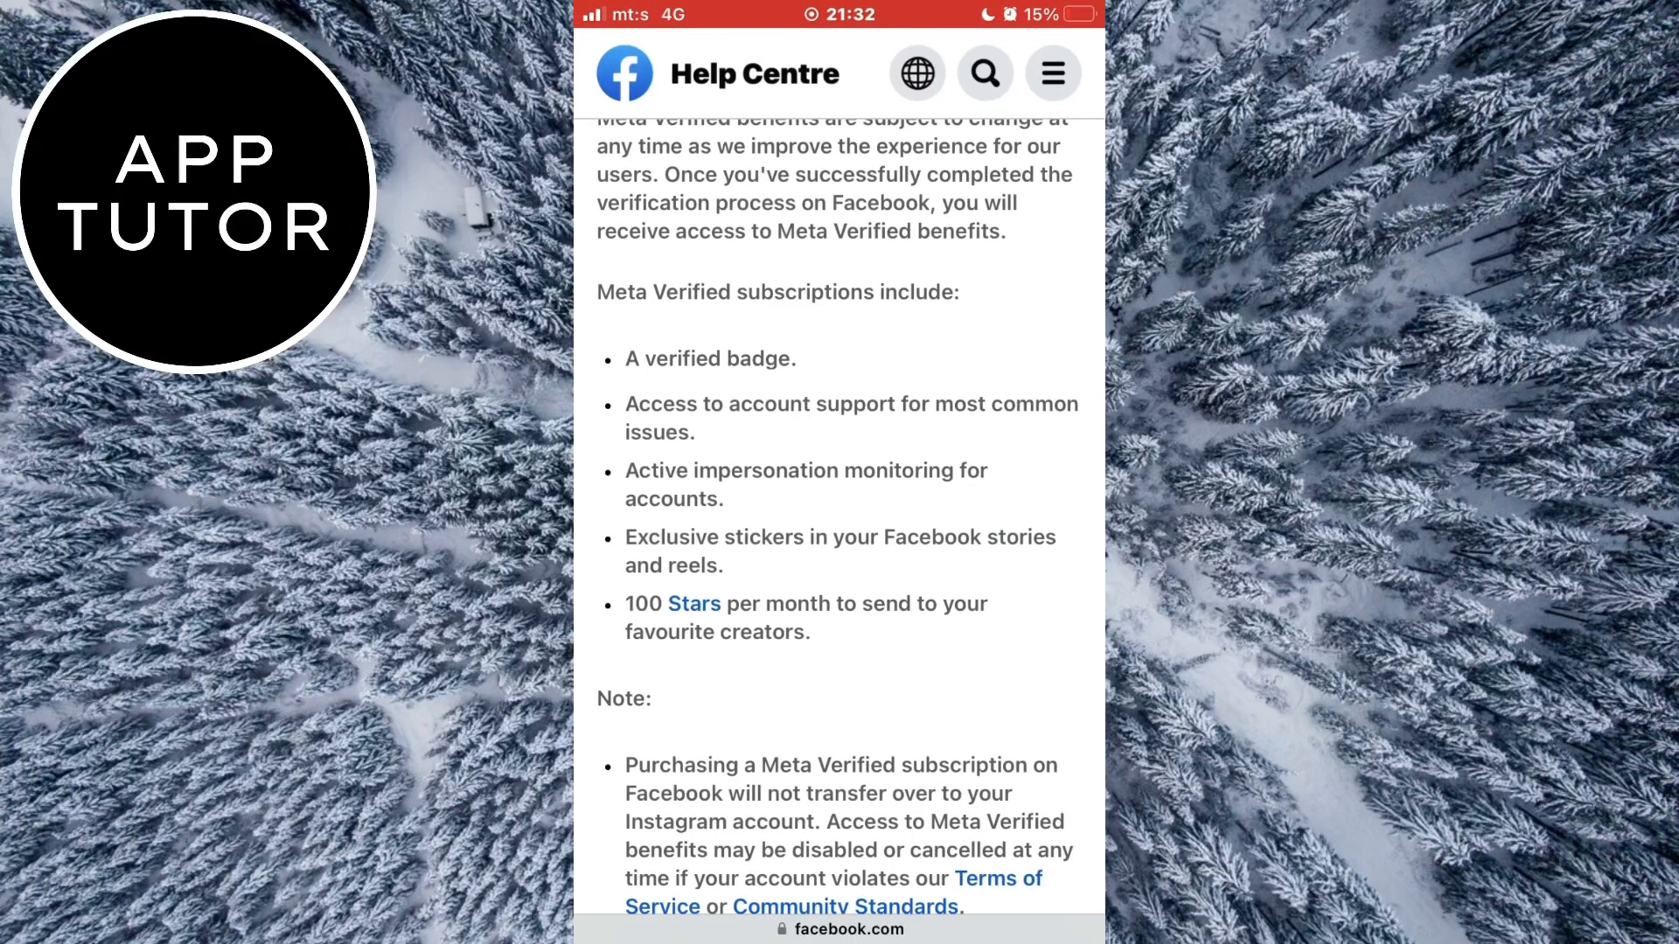
{"action": "scroll", "scroll_direction": "down", "scroll_amount": 3}
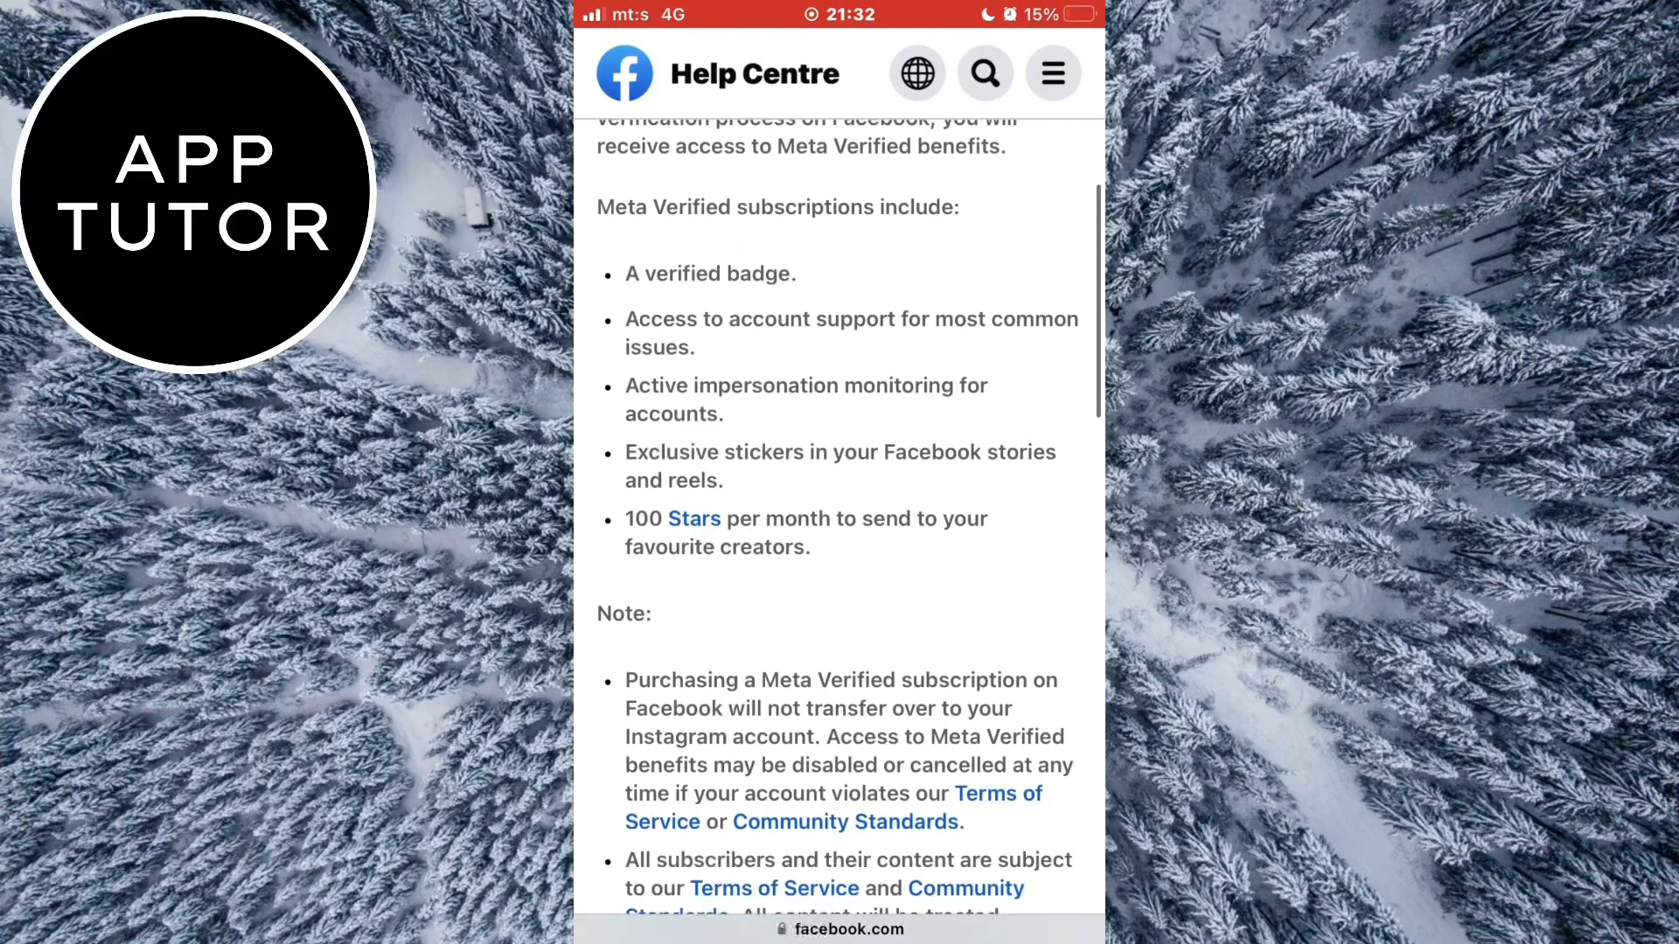
{"action": "scroll", "scroll_direction": "down", "scroll_amount": 3}
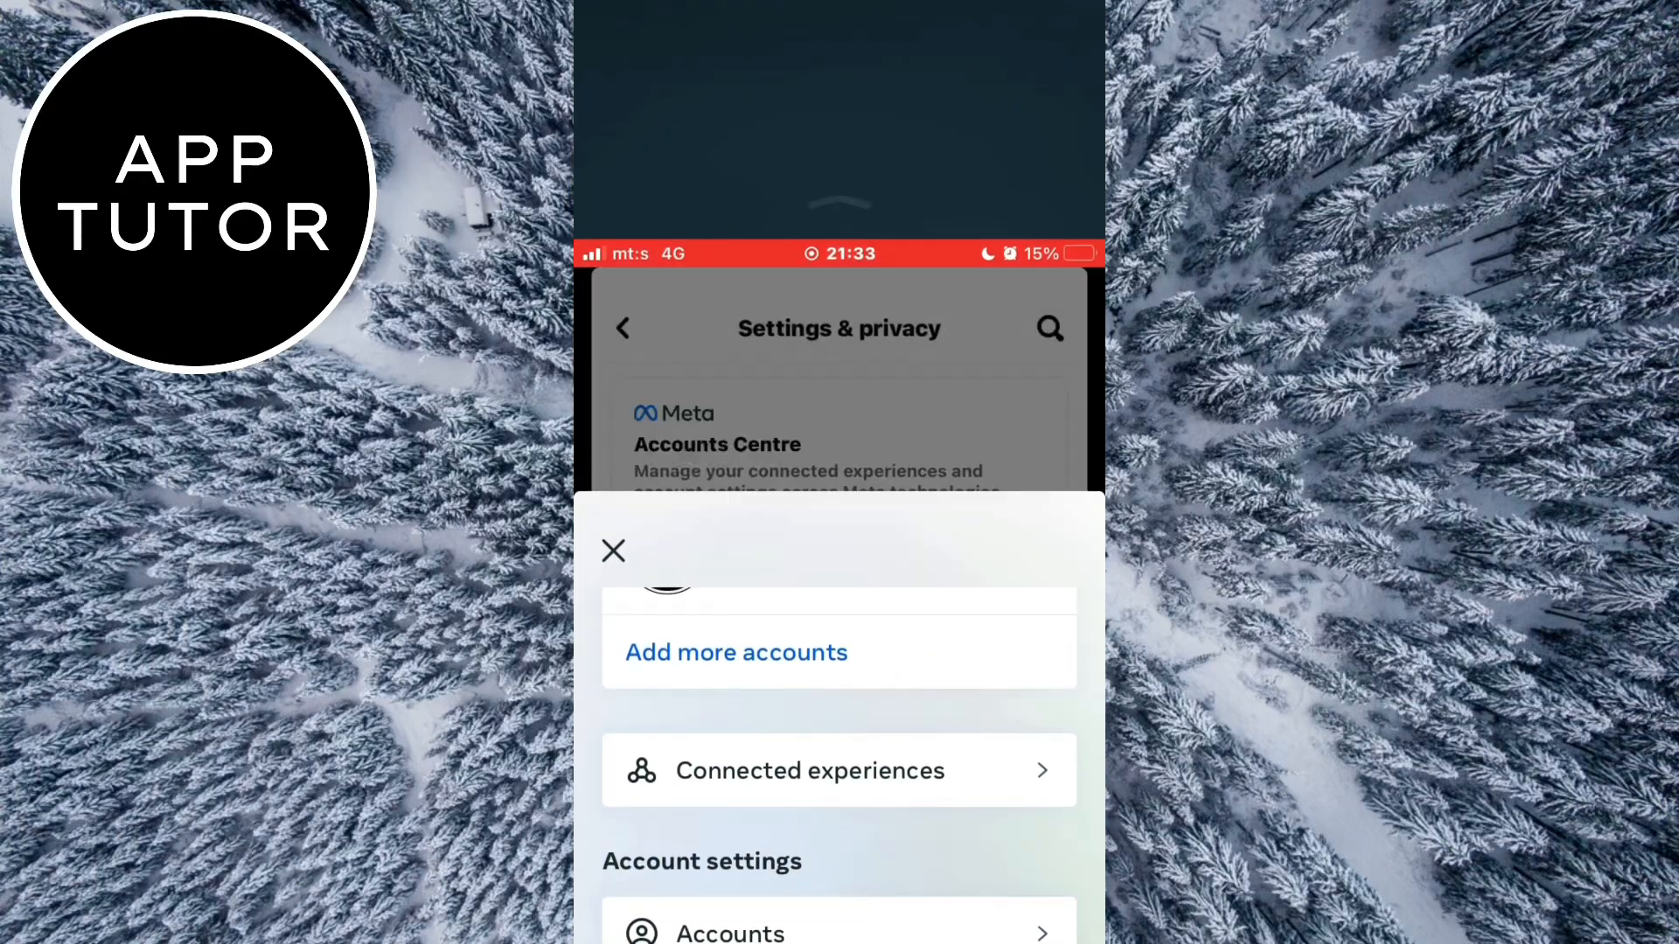
Return to Facebook, leave the Accounts Centre and browse down the news feed's suggested posts
{"action": "left_click", "coordinate": [614, 551]}
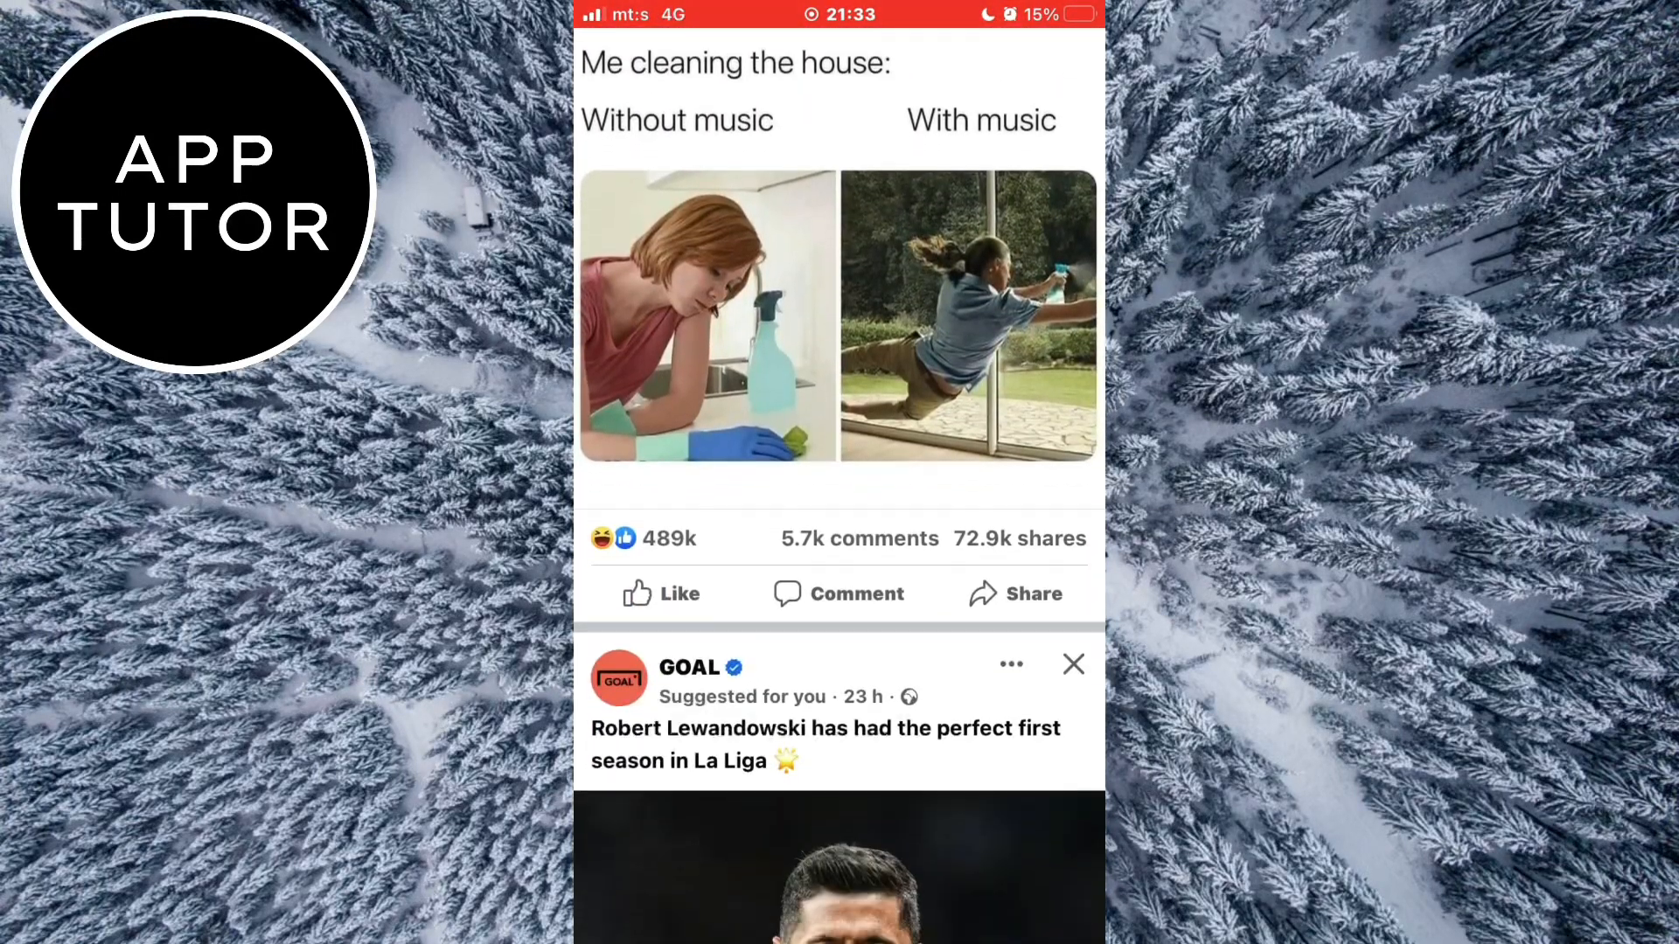
{"action": "scroll", "scroll_direction": "down", "scroll_amount": 3}
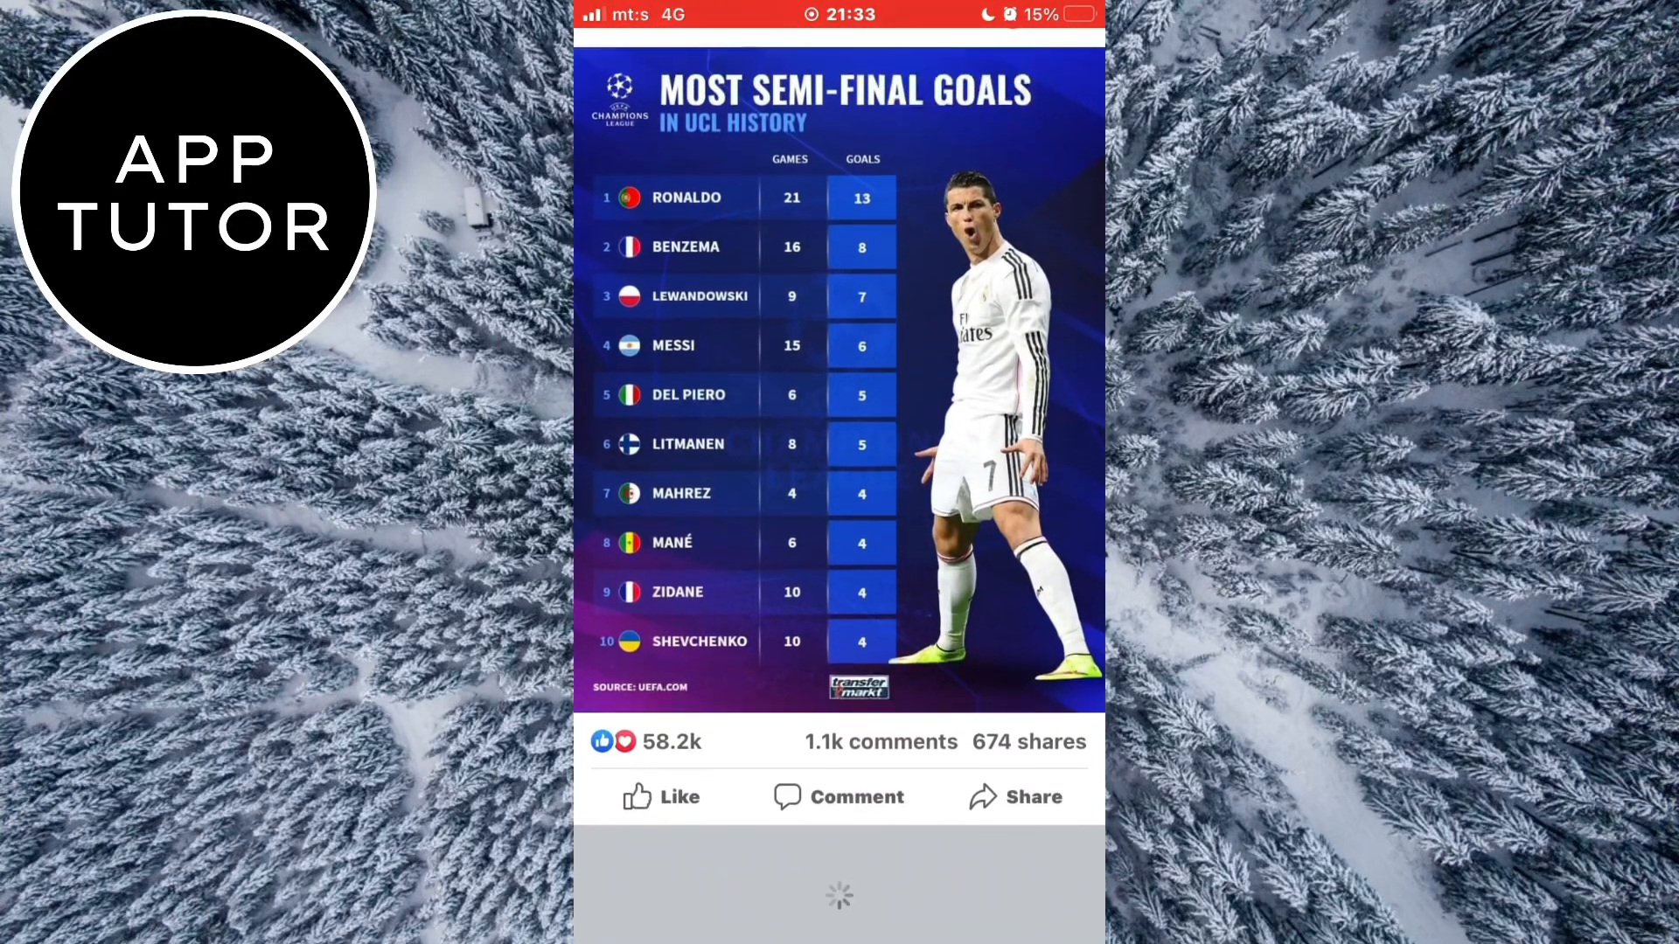
{"action": "scroll", "scroll_direction": "down", "scroll_amount": 3}
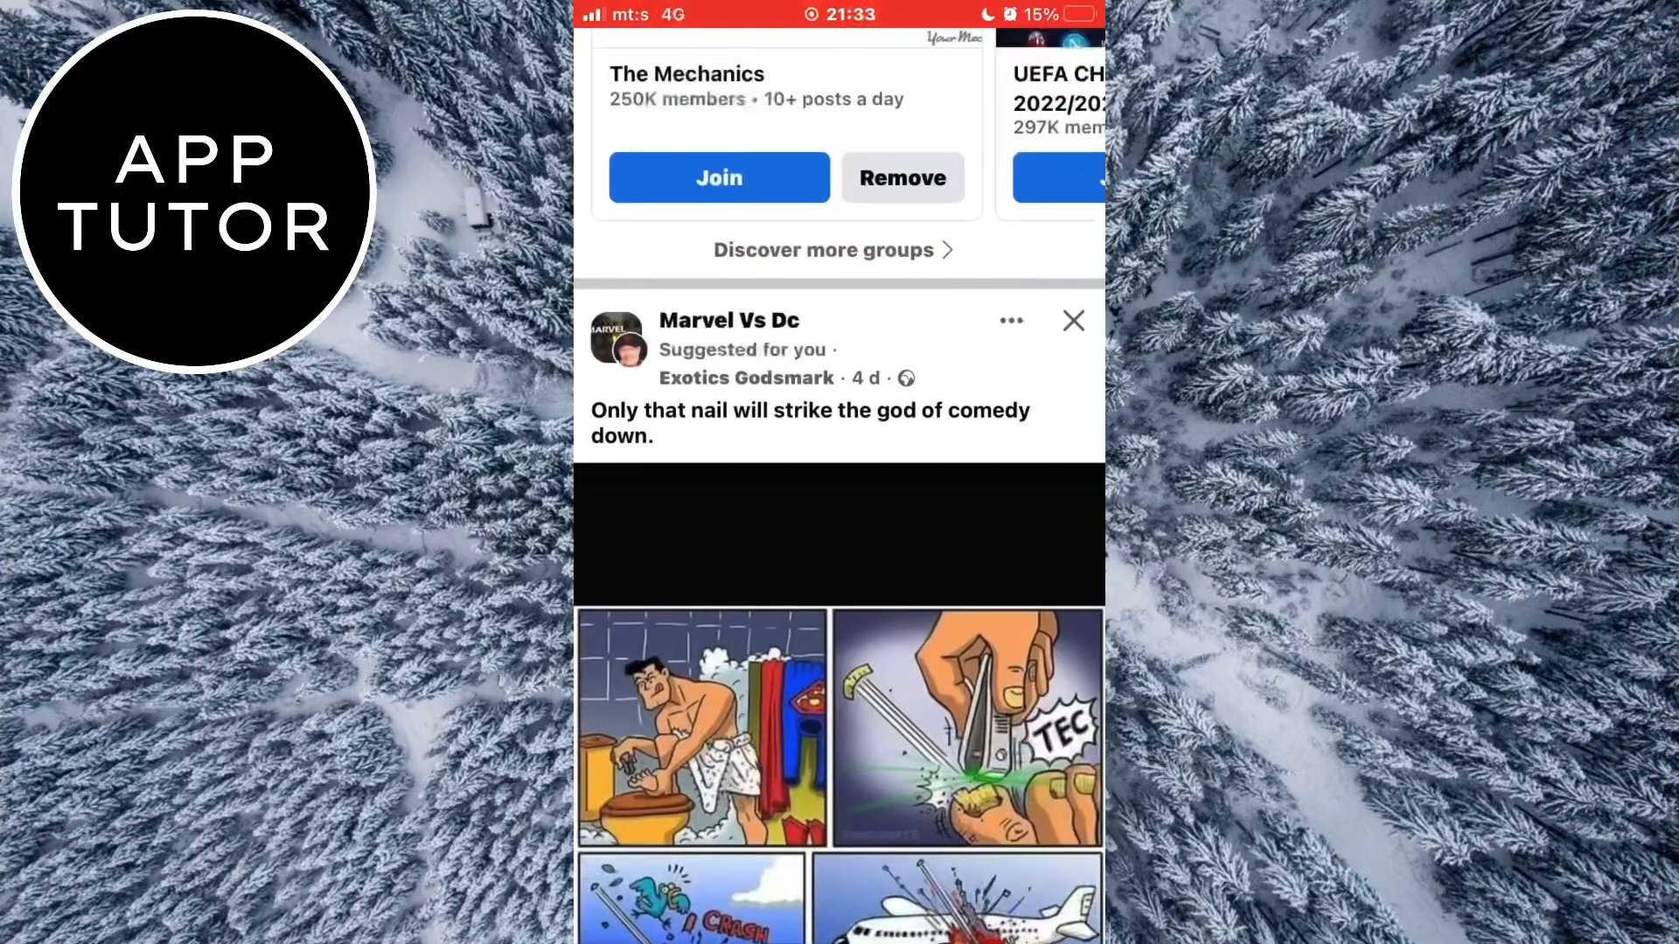
{"action": "scroll", "scroll_direction": "down", "scroll_amount": 3}
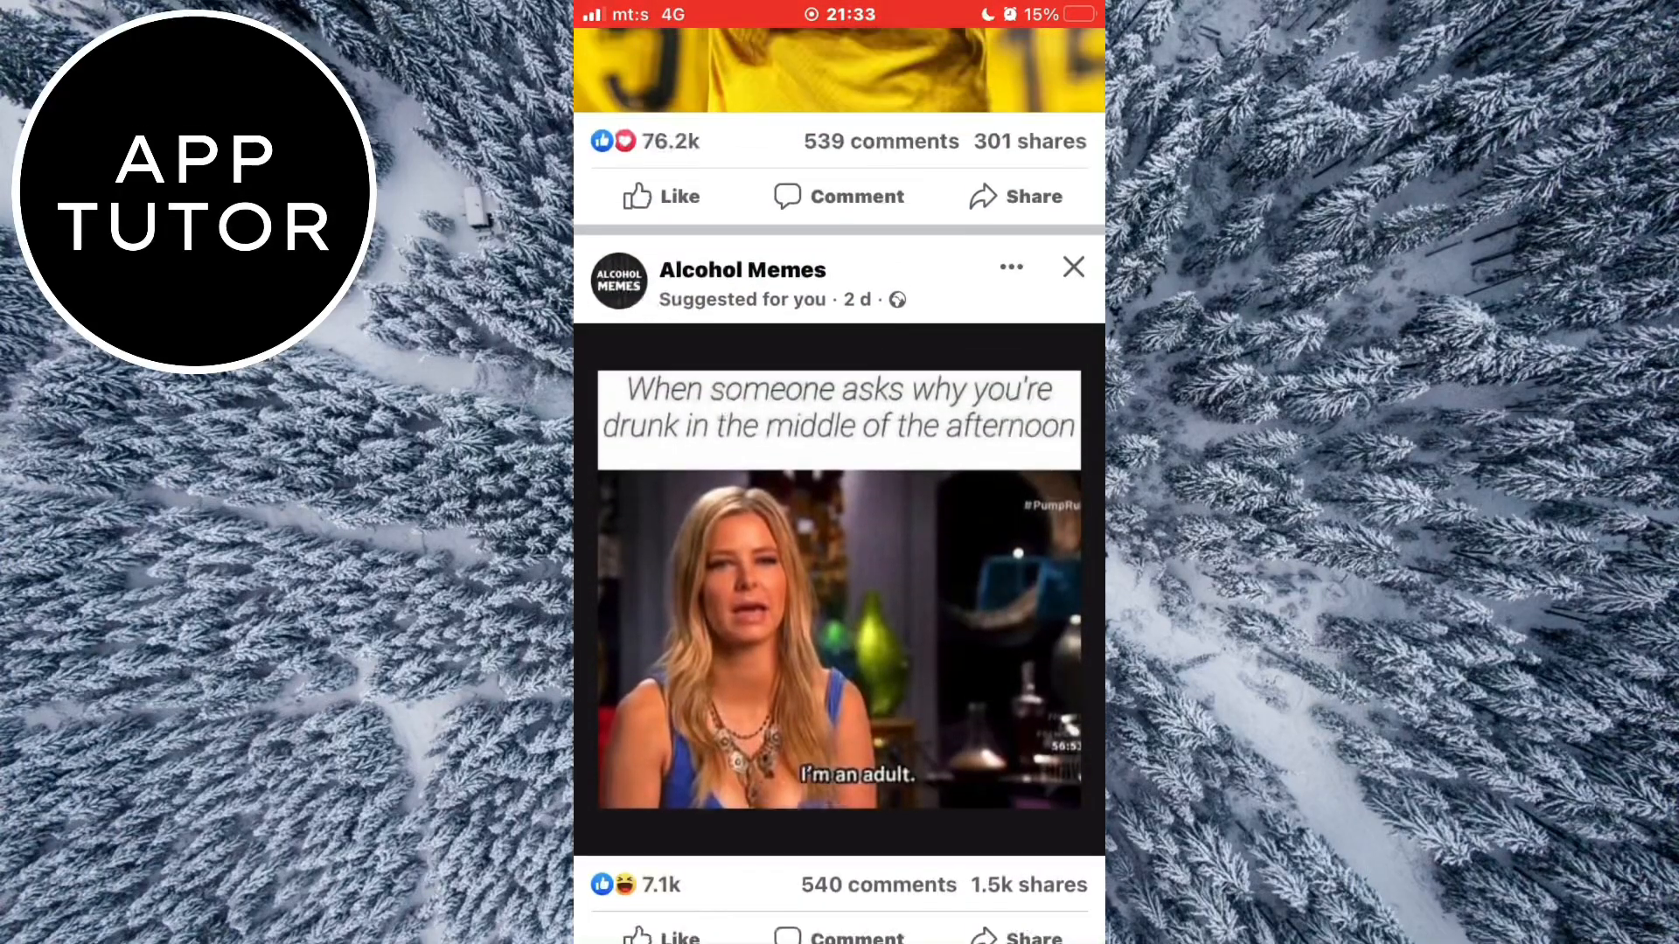